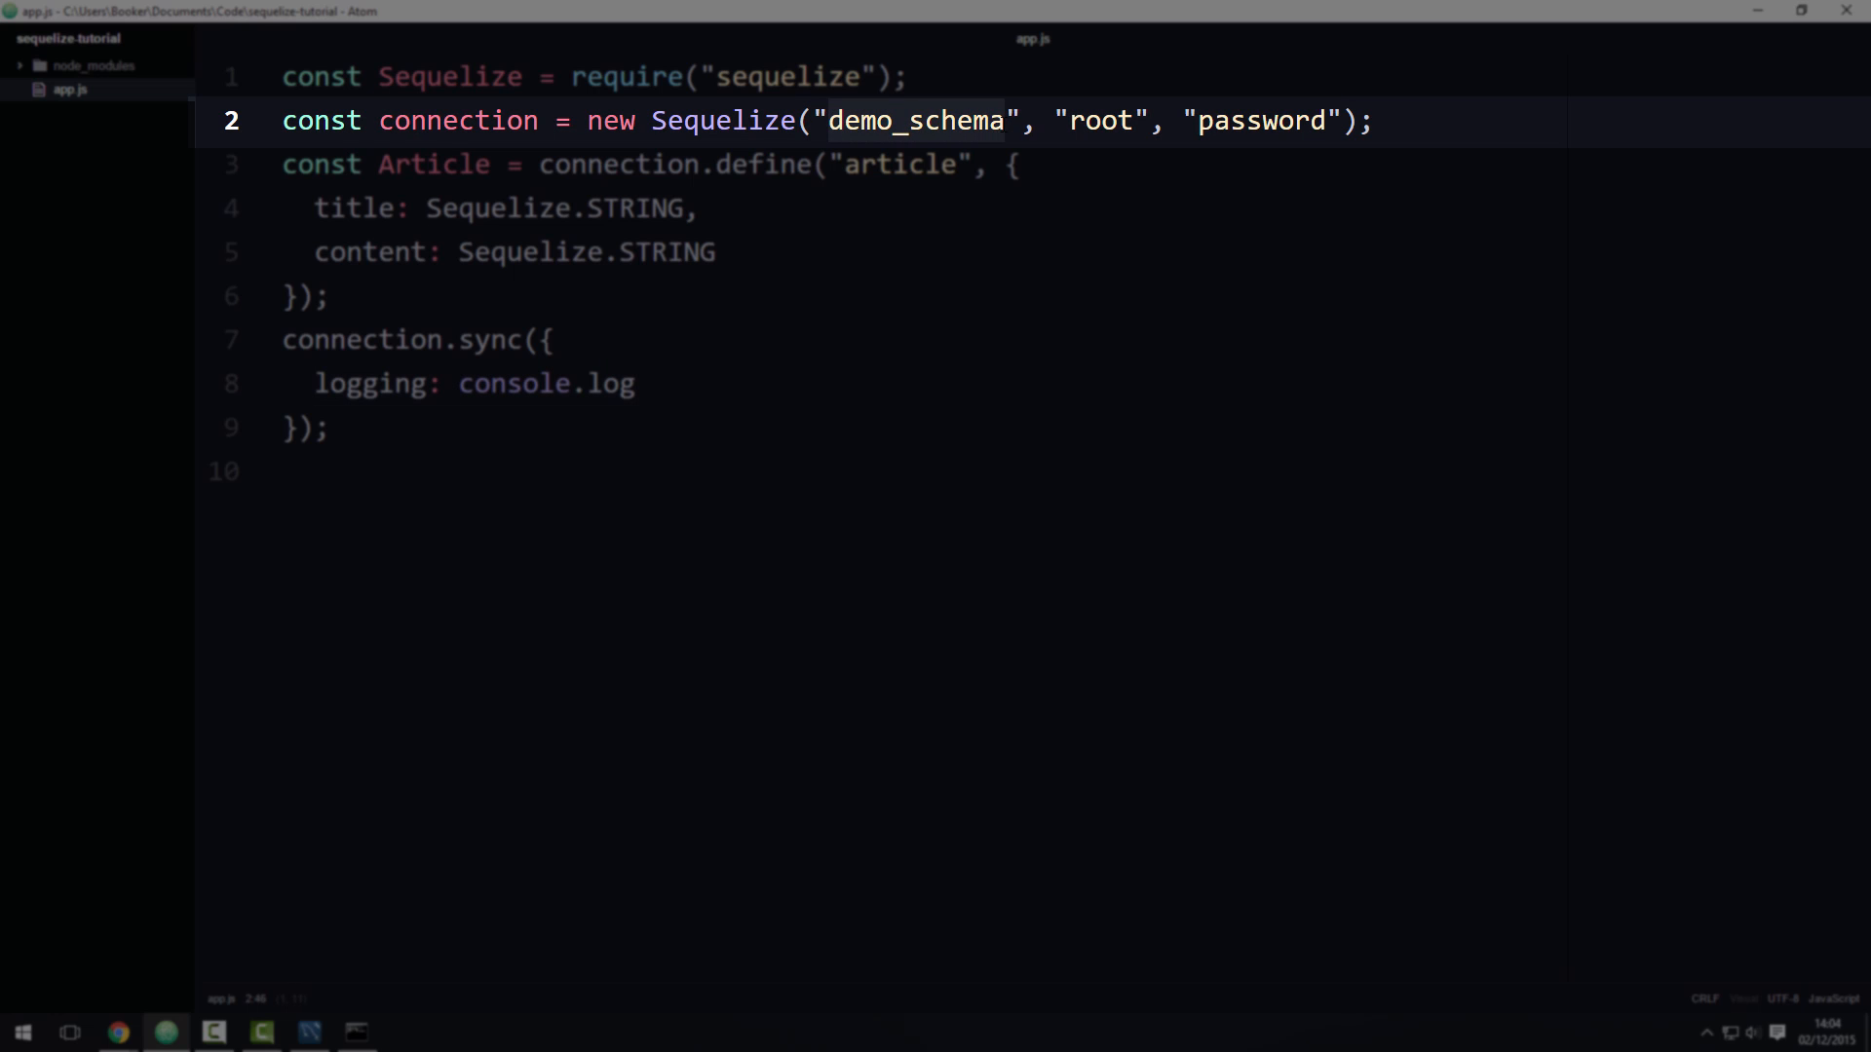
# Step: Switch to MySQL Workbench and clear the sakila selection in the Schemas navigator
pyautogui.click(308, 1032)
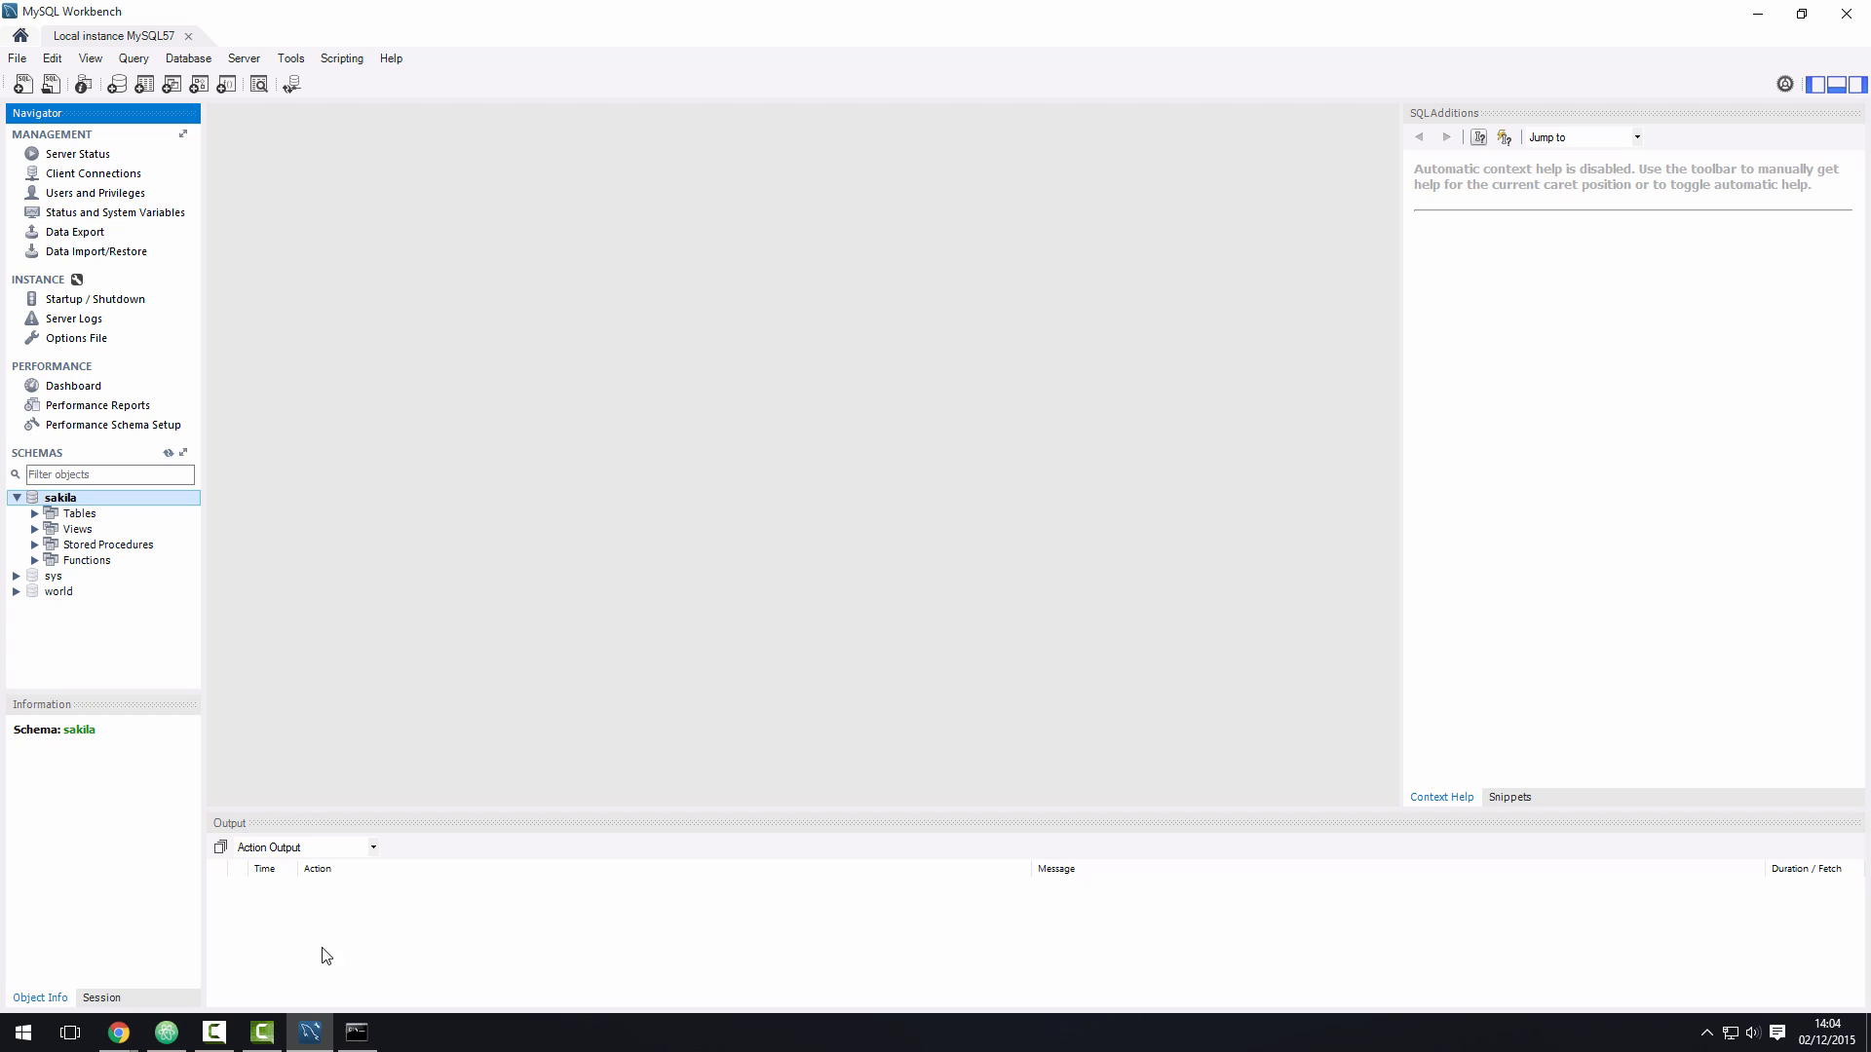
pyautogui.click(90, 623)
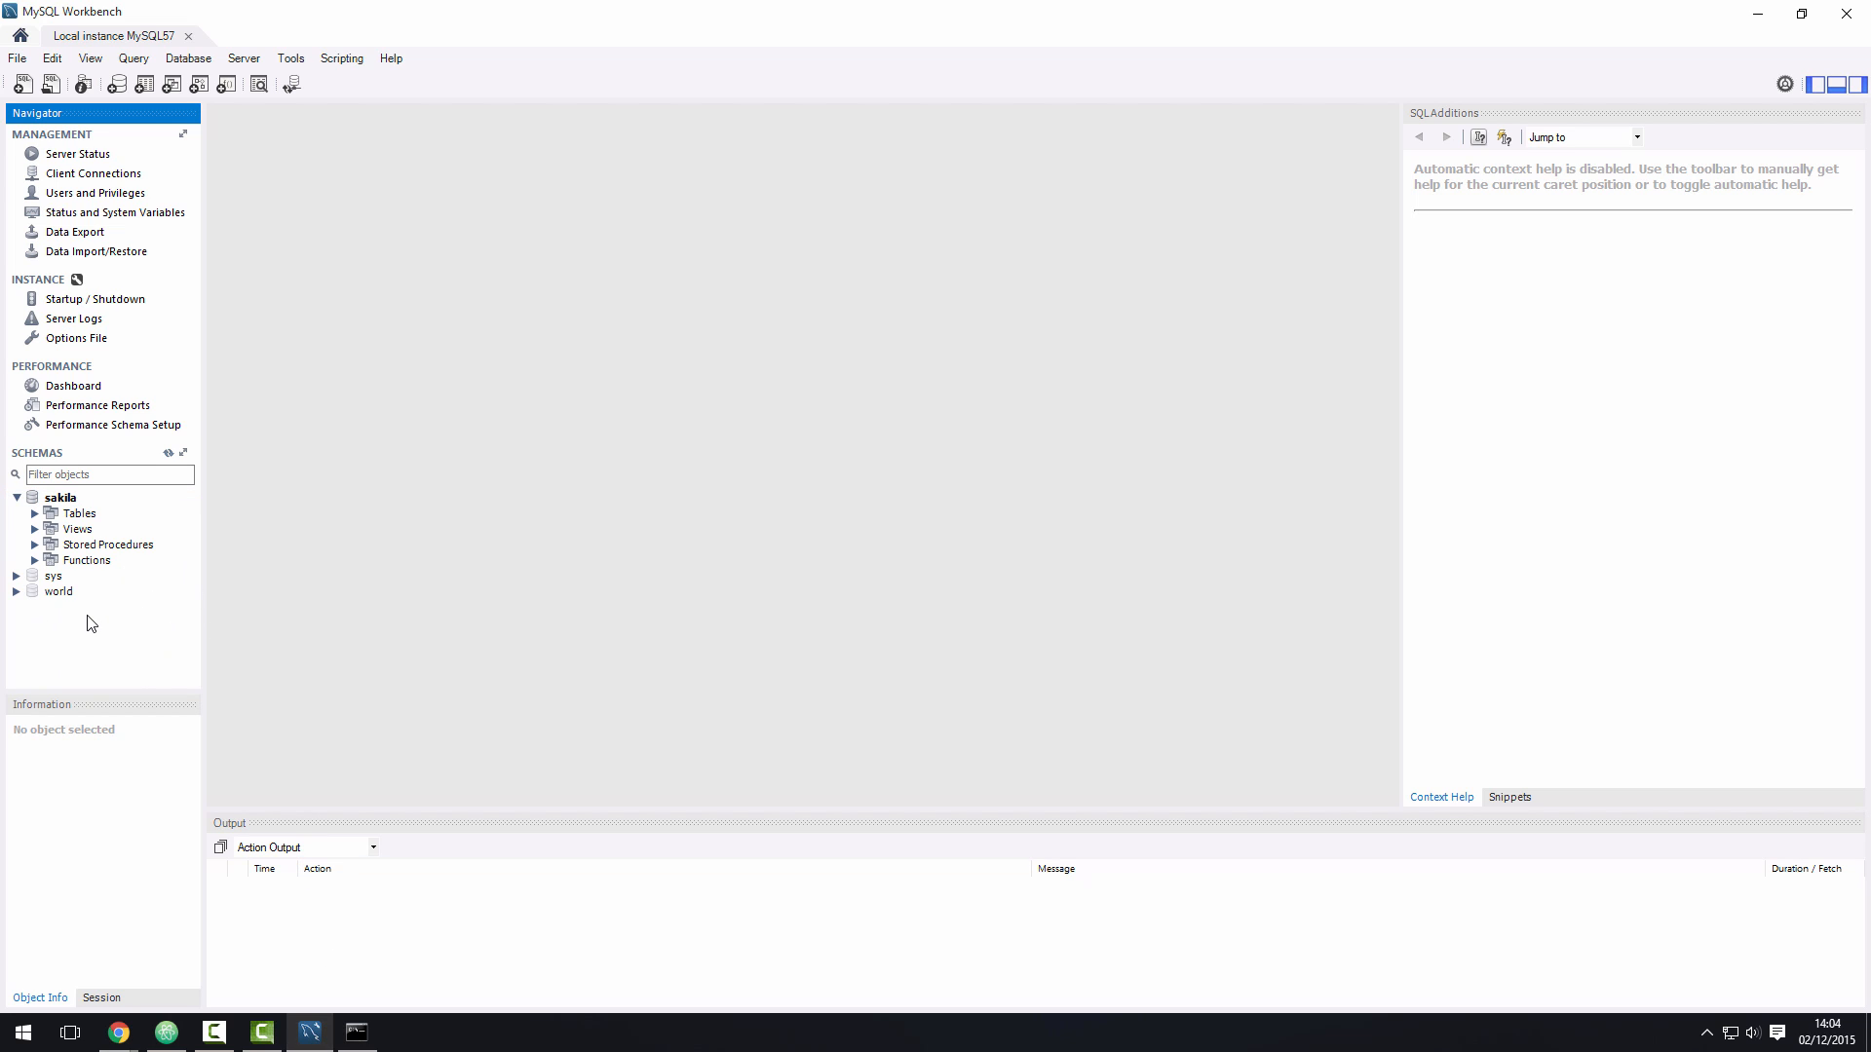
# Step: Create and apply a new empty schema named demo_schema, then return to the code and terminal
pyautogui.click(49, 84)
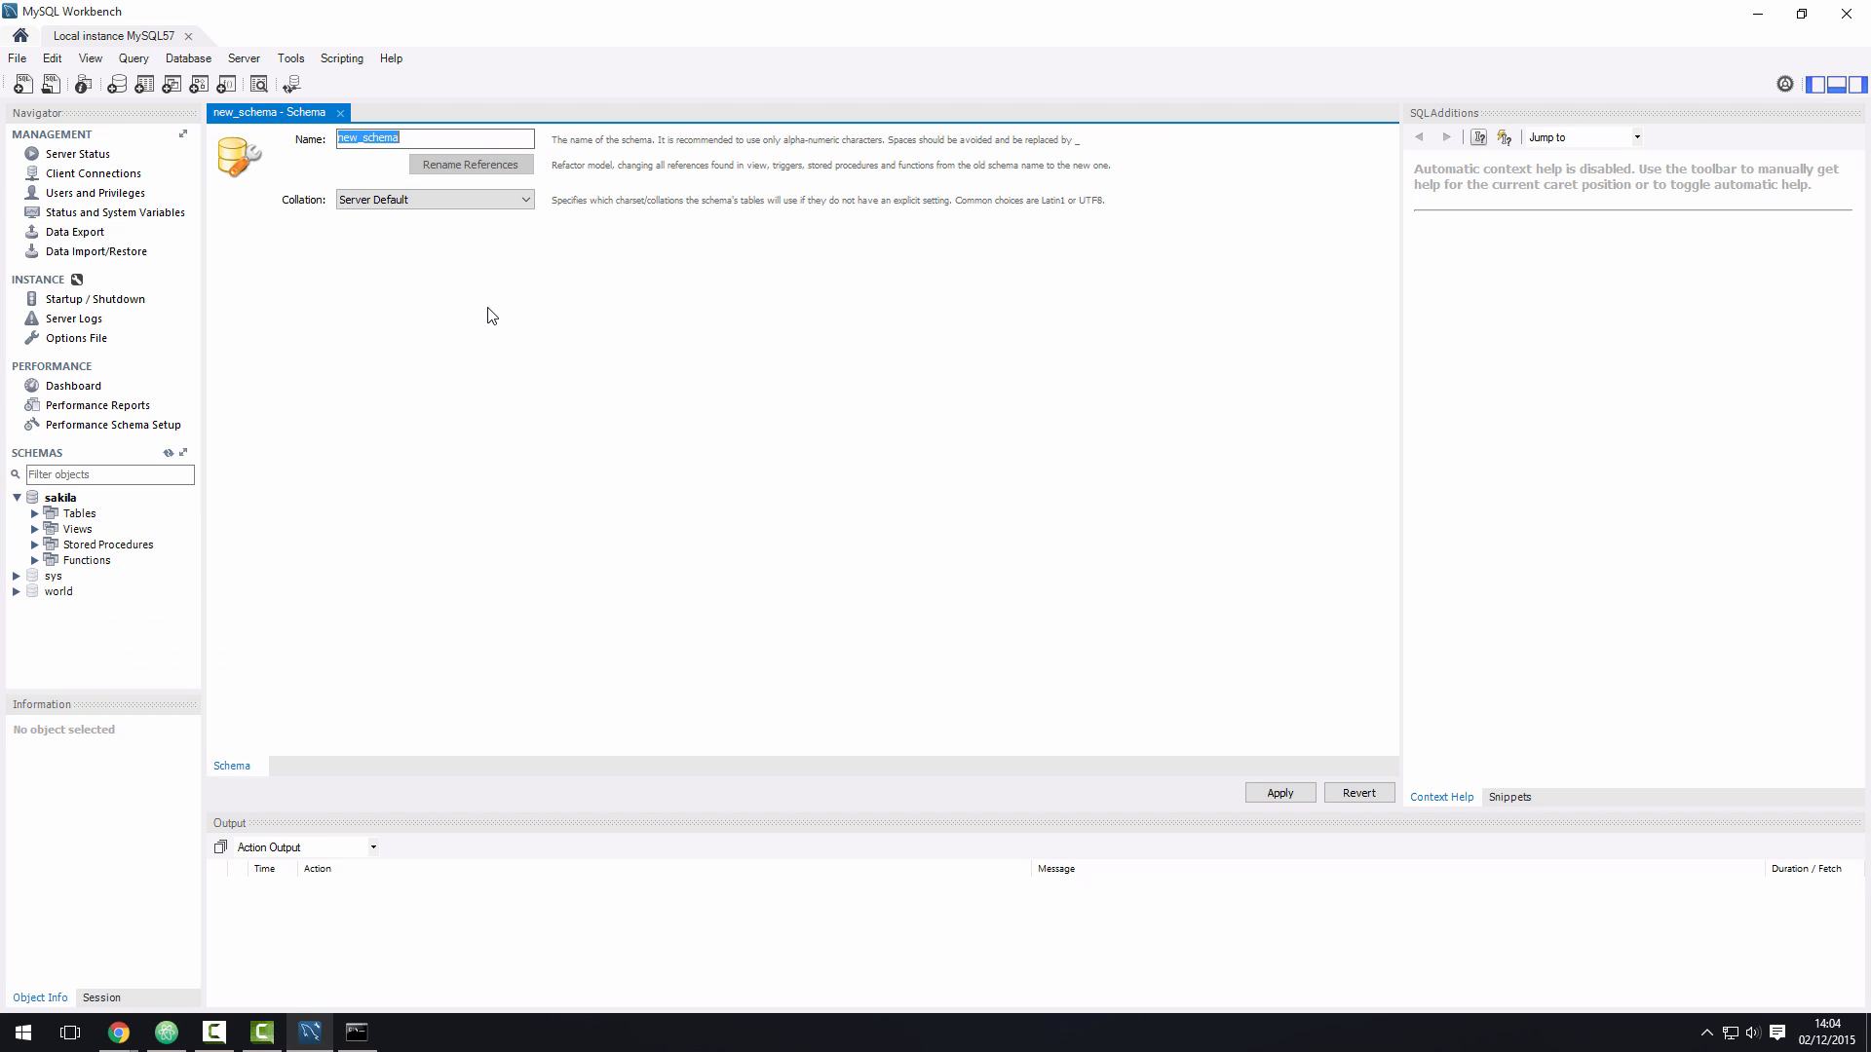
pyautogui.write('demo_schema')
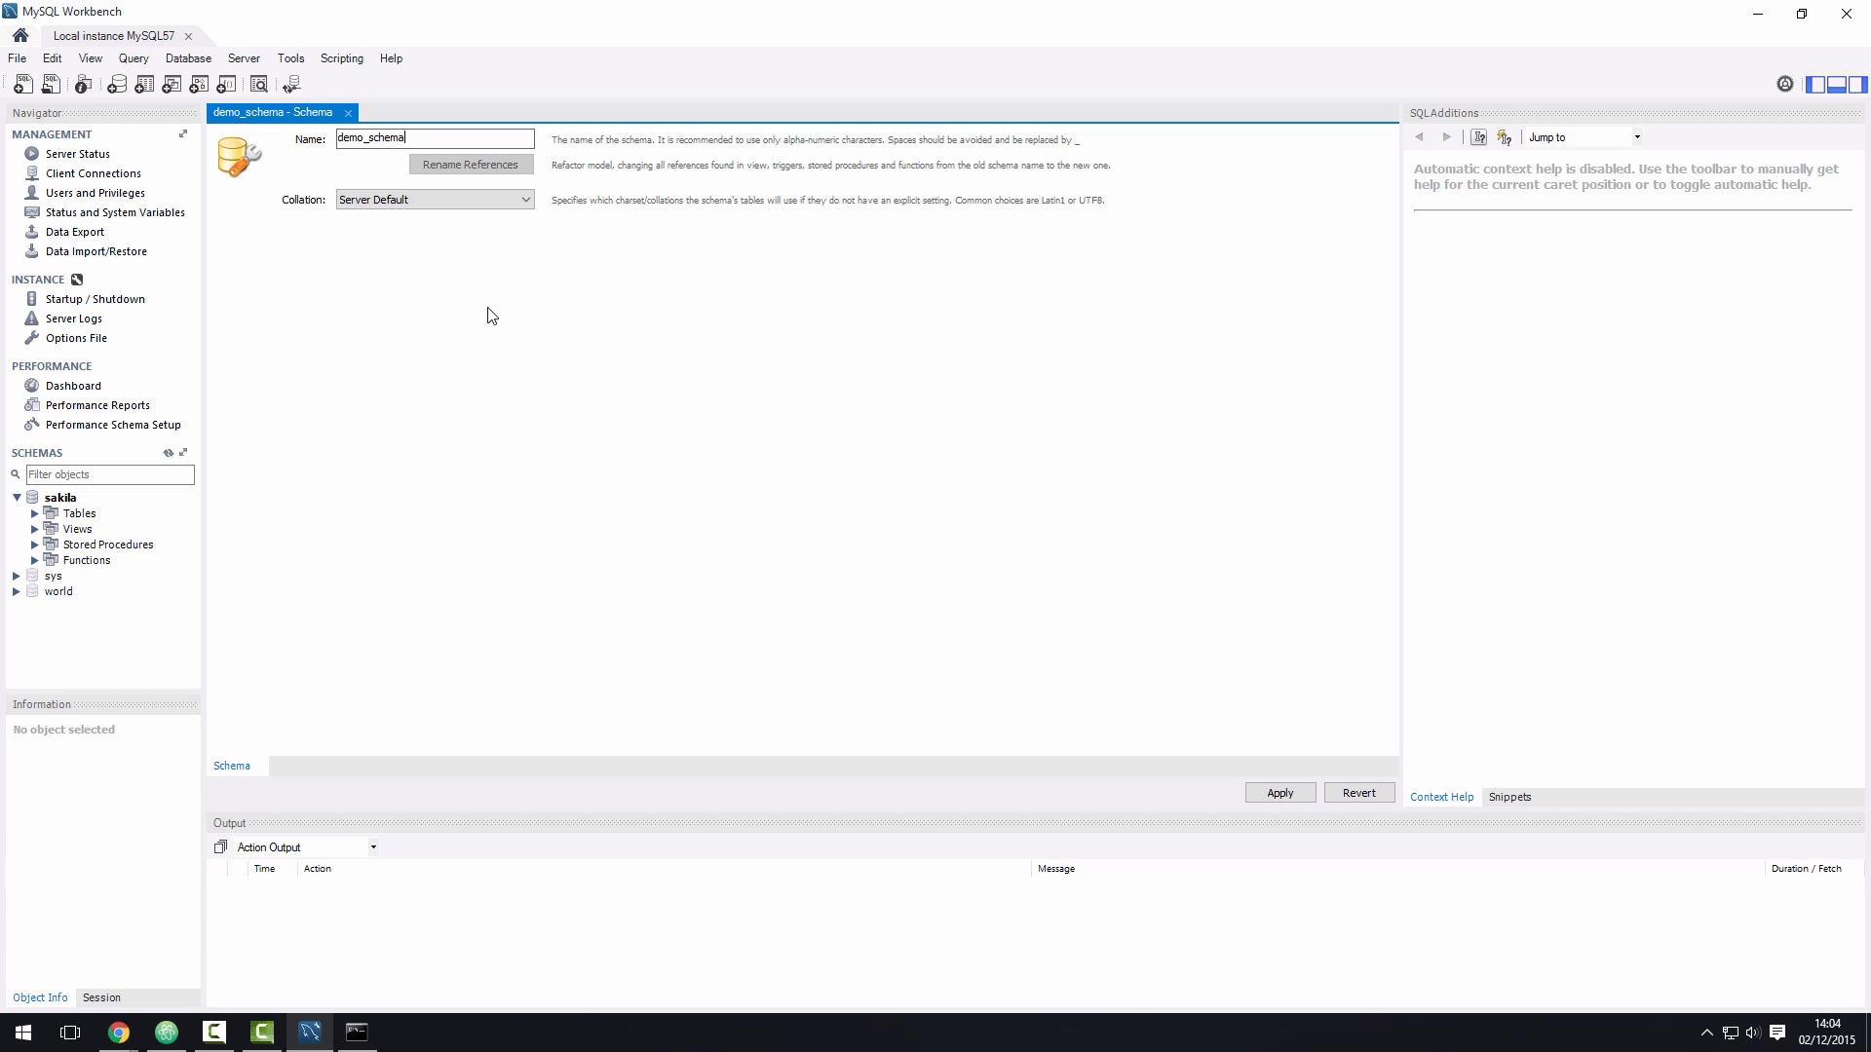
pyautogui.click(1278, 792)
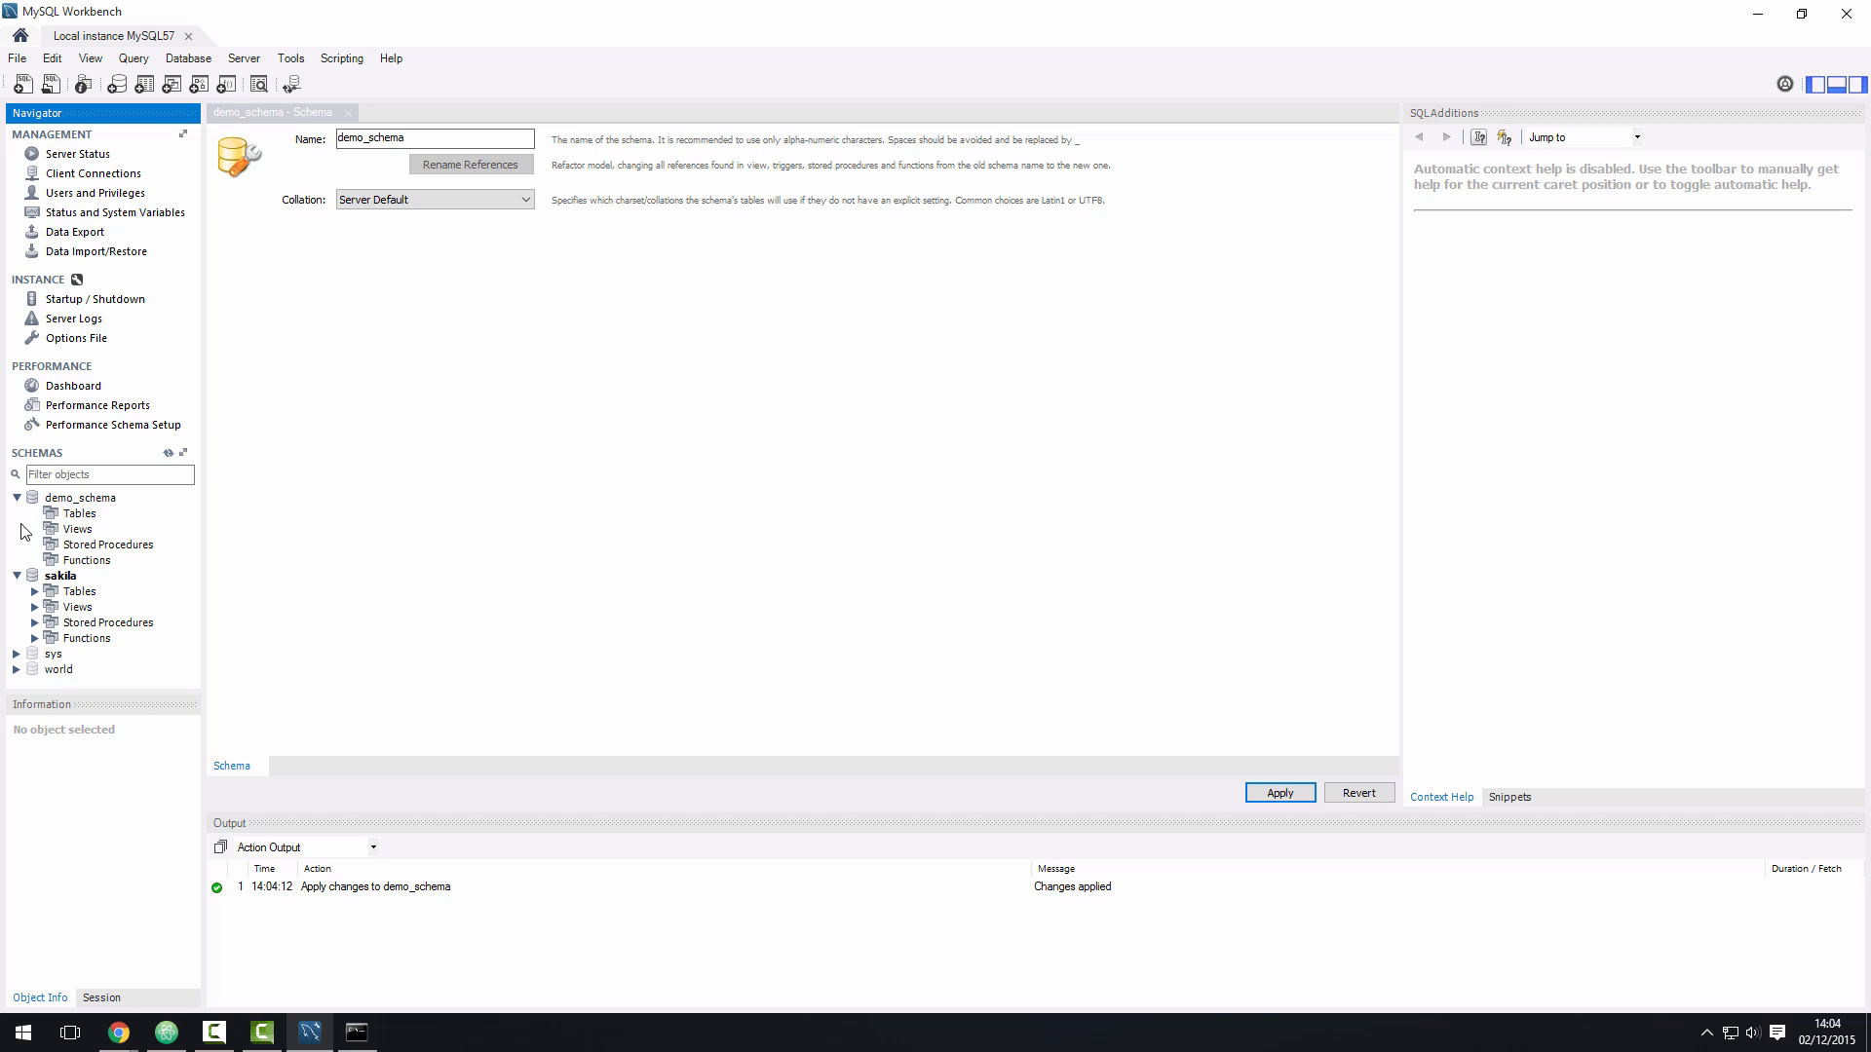
pyautogui.click(80, 513)
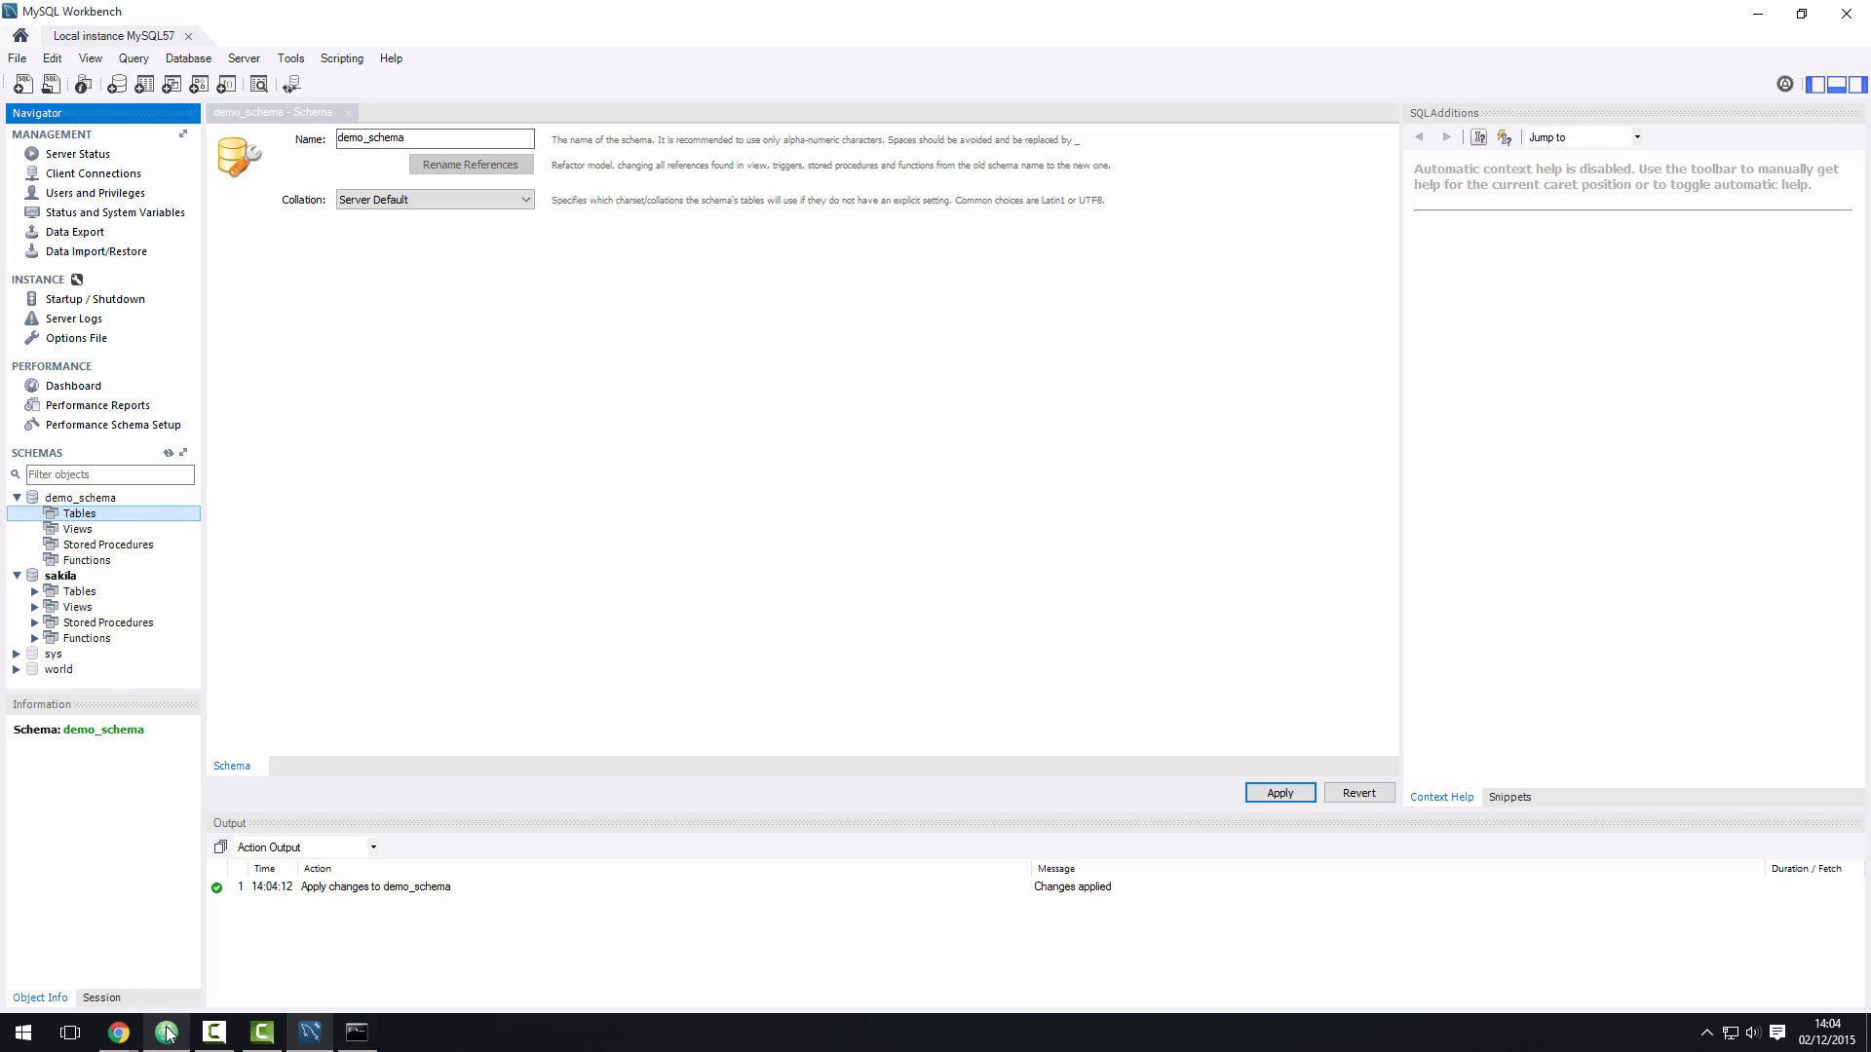
pyautogui.click(356, 1032)
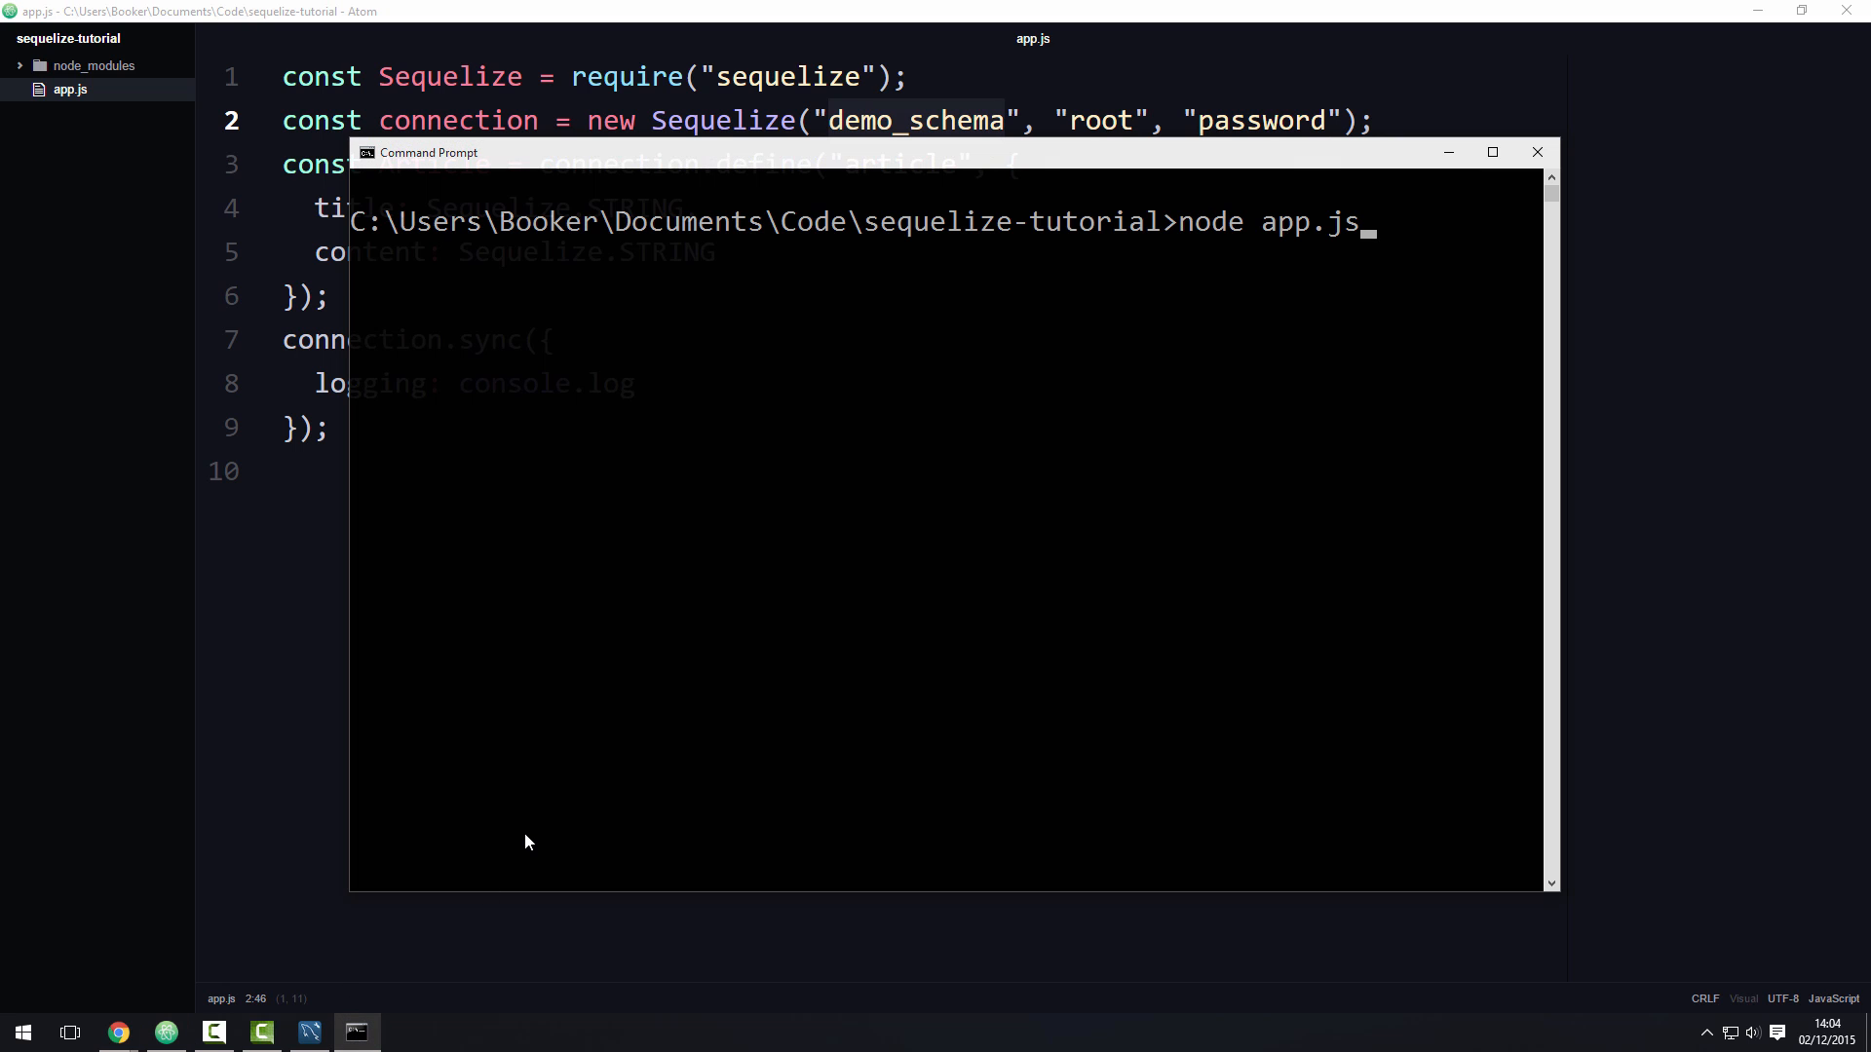
# Step: Run node app.js and highlight part of the generated CREATE TABLE output for articles
pyautogui.press('enter')
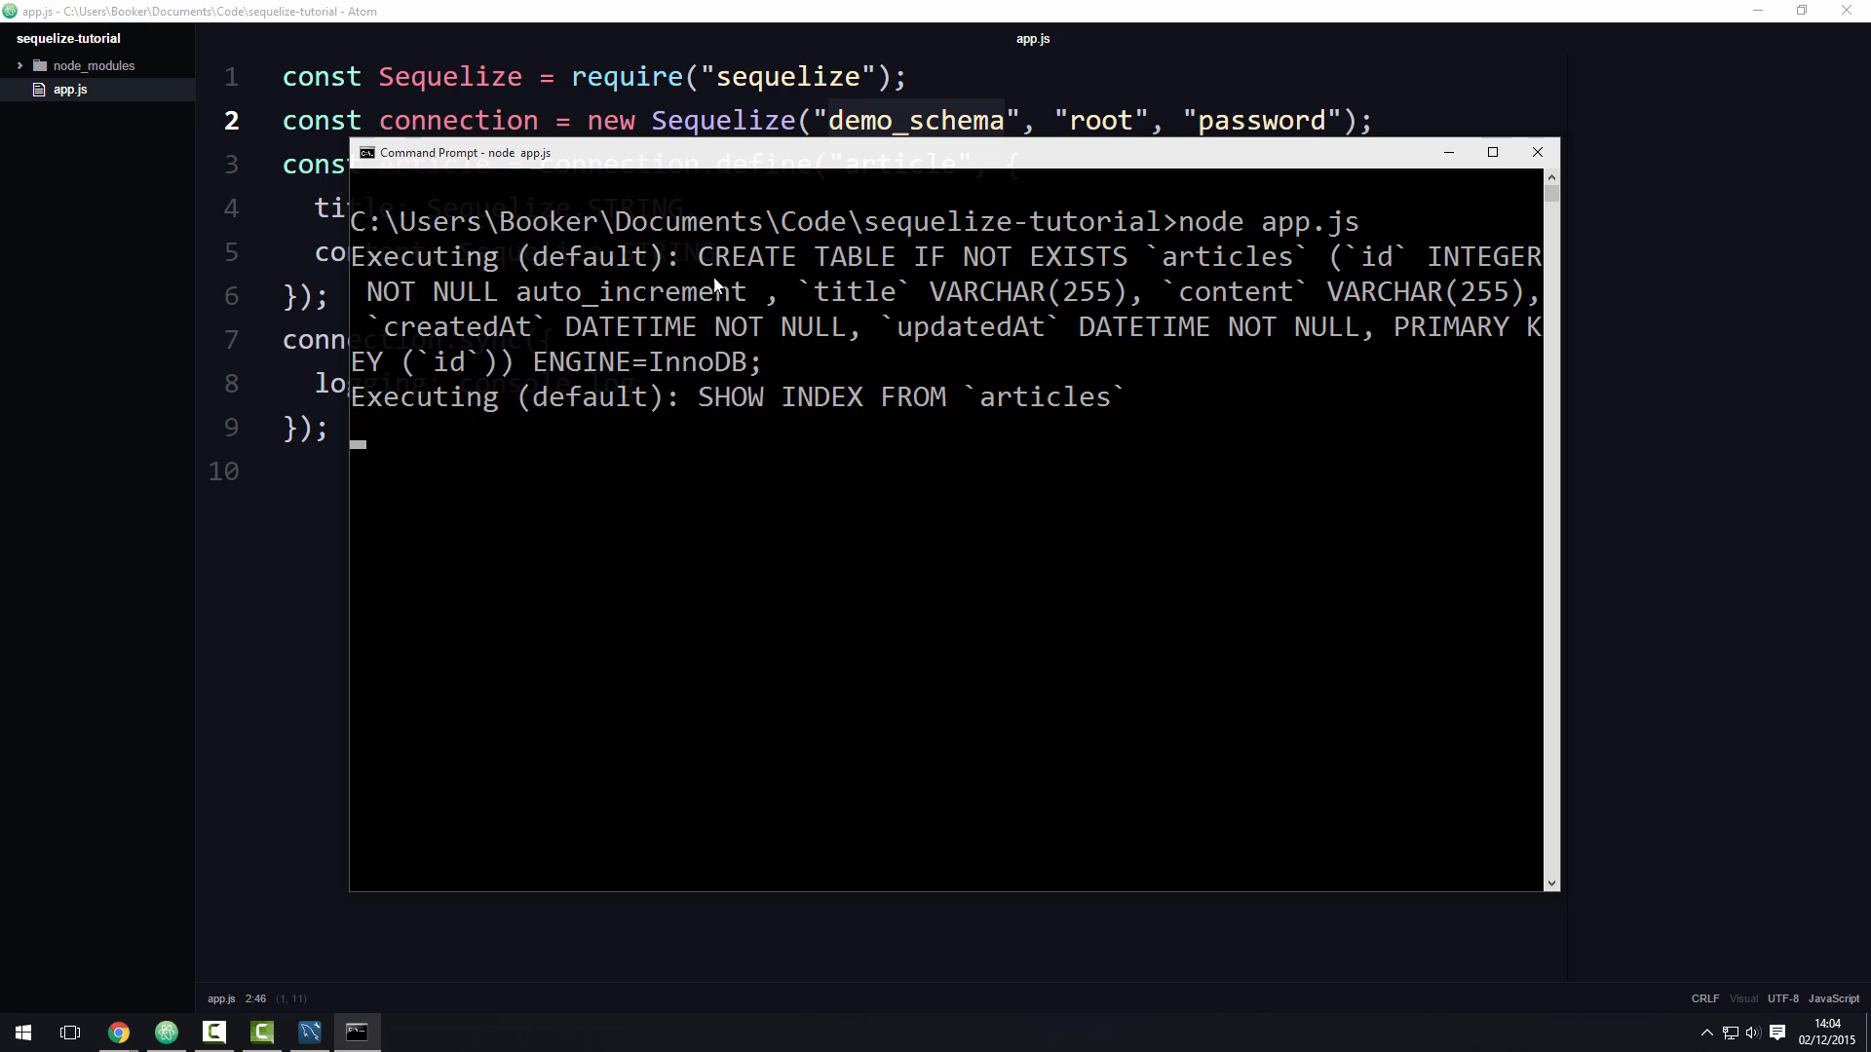
pyautogui.moveTo(698, 256); pyautogui.dragTo(1050, 257)
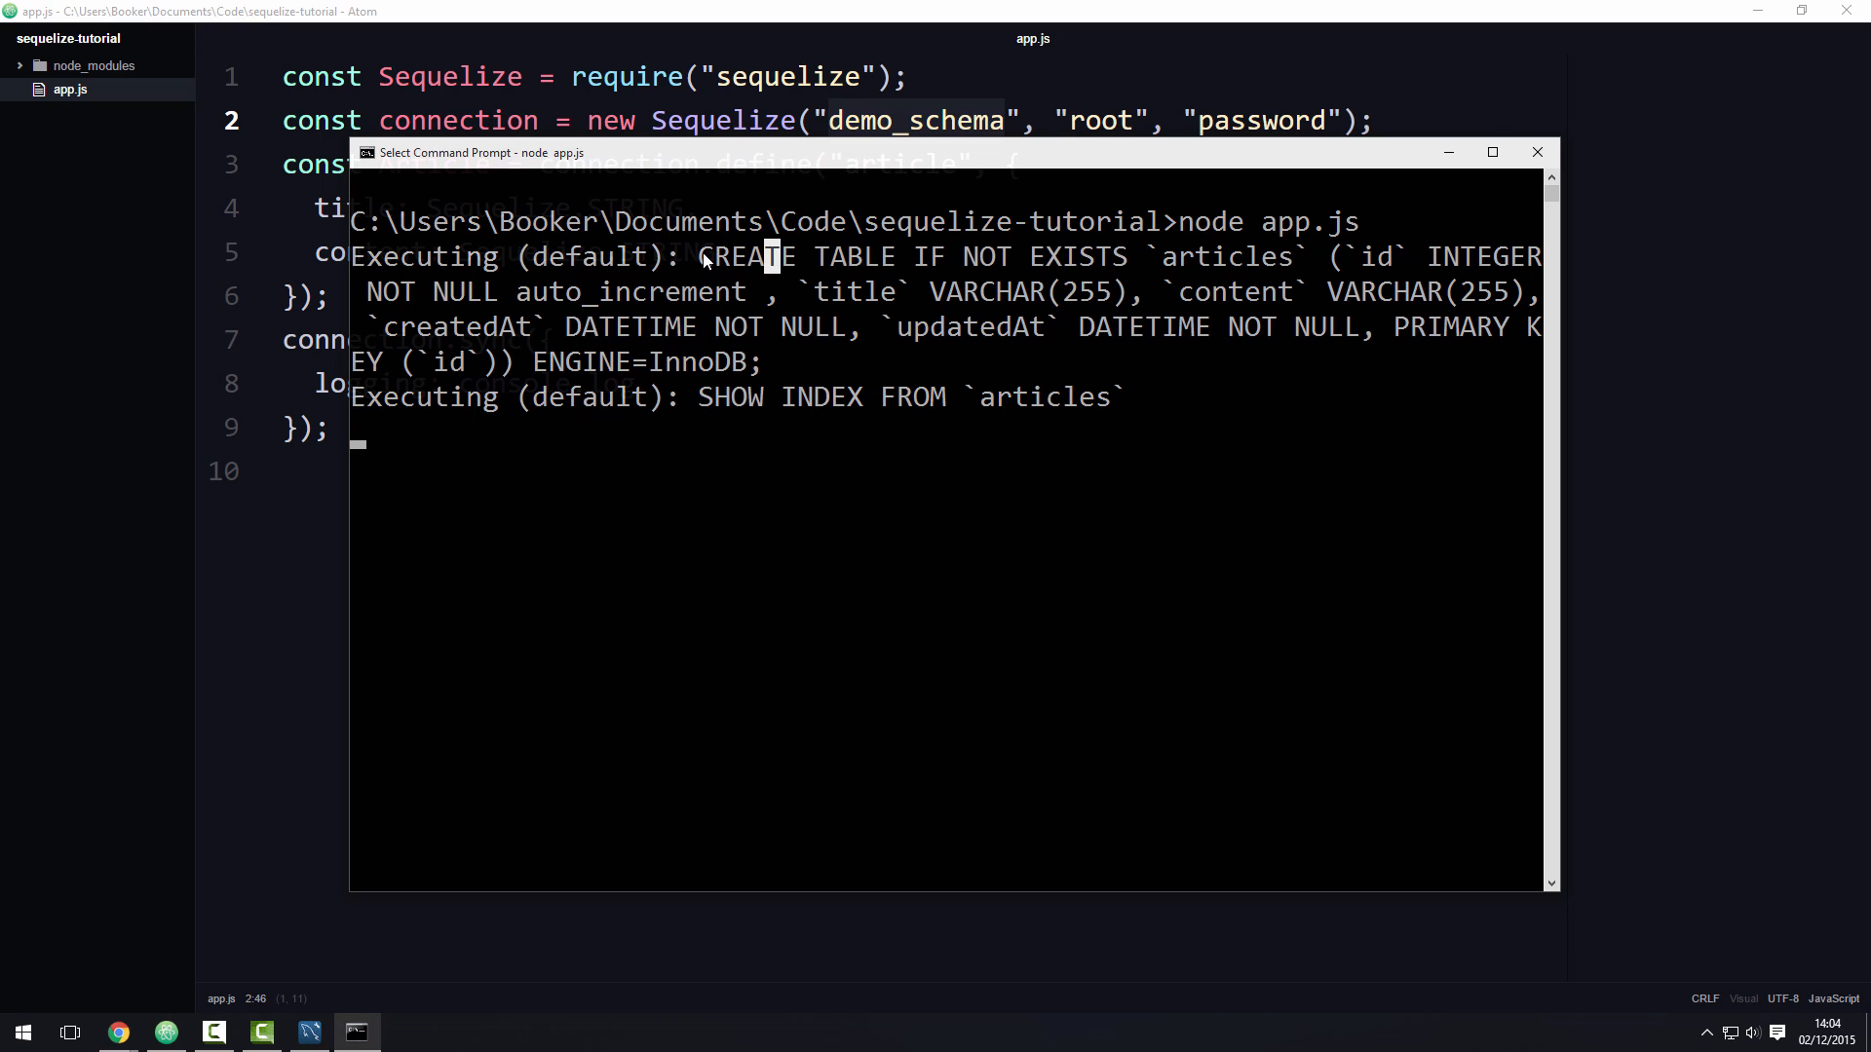
pyautogui.doubleClick(729, 256)
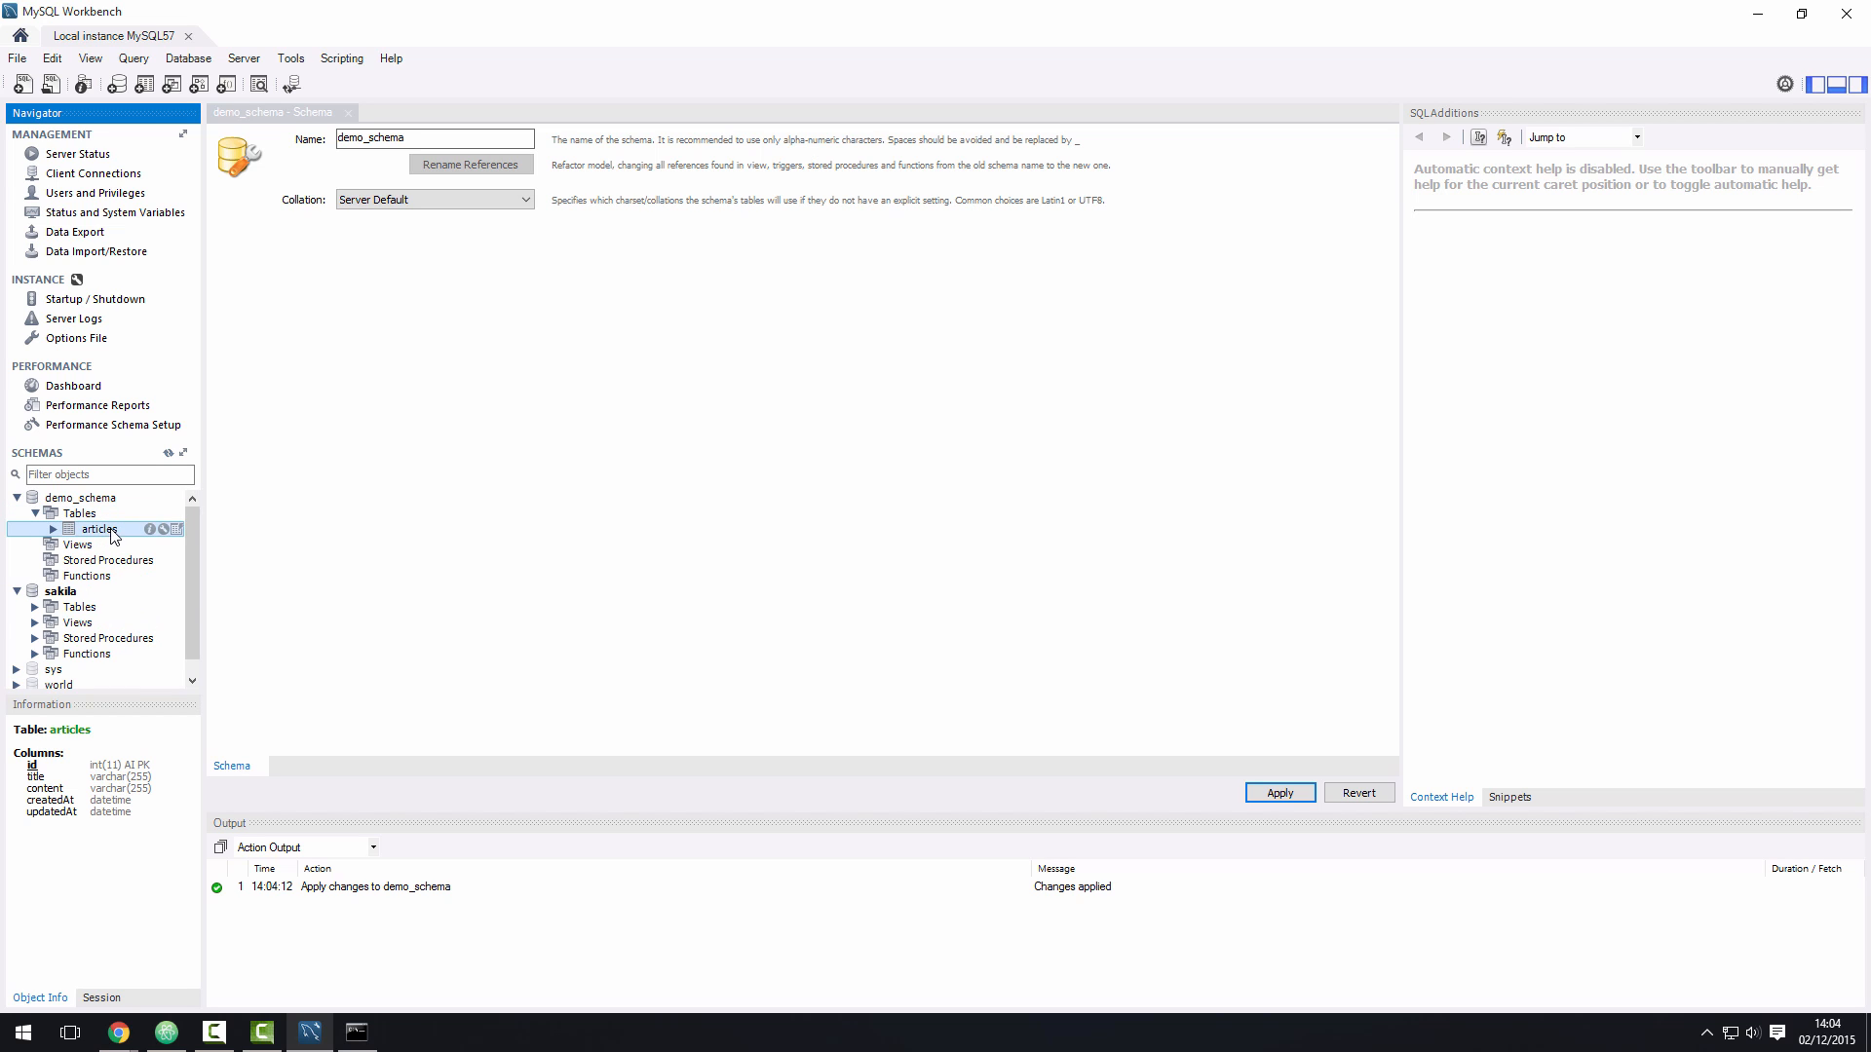
# Step: Review the articles table's columns, confirming id as auto-increment primary key and title/content as VARCHAR(255)
pyautogui.doubleClick(100, 528)
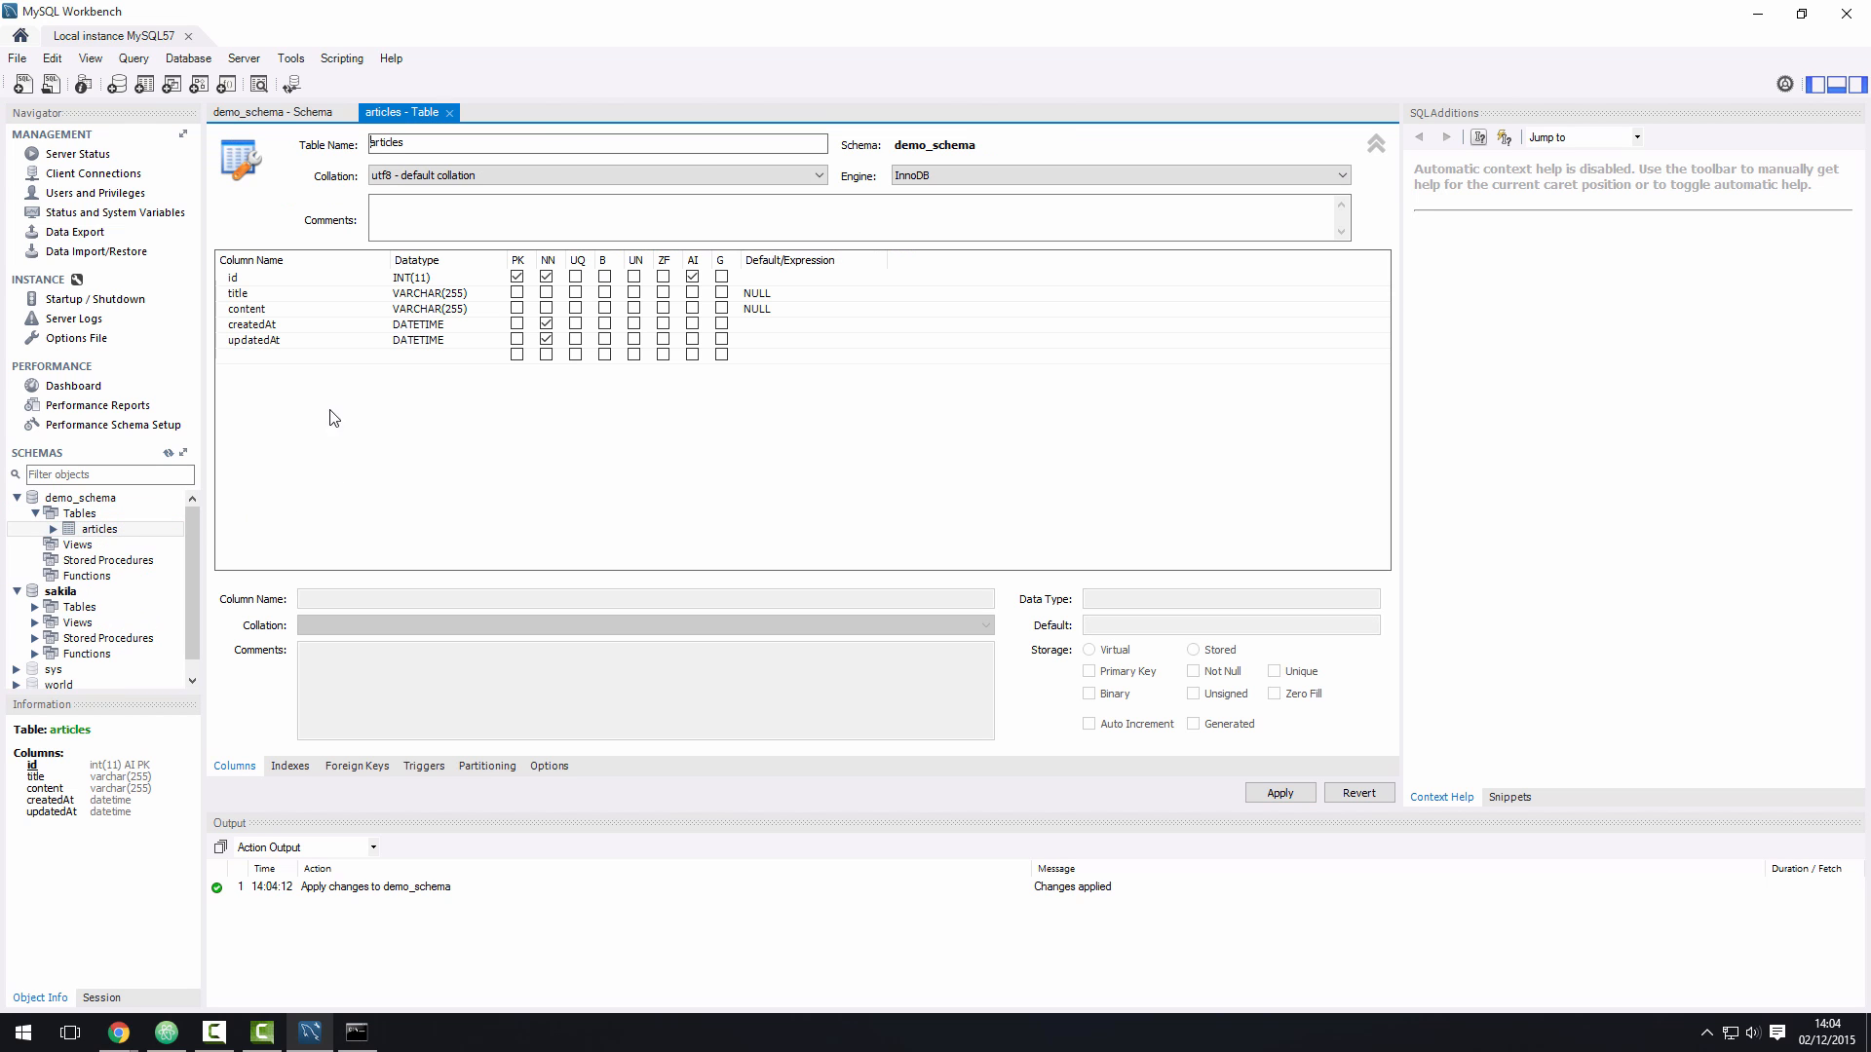
pyautogui.click(250, 277)
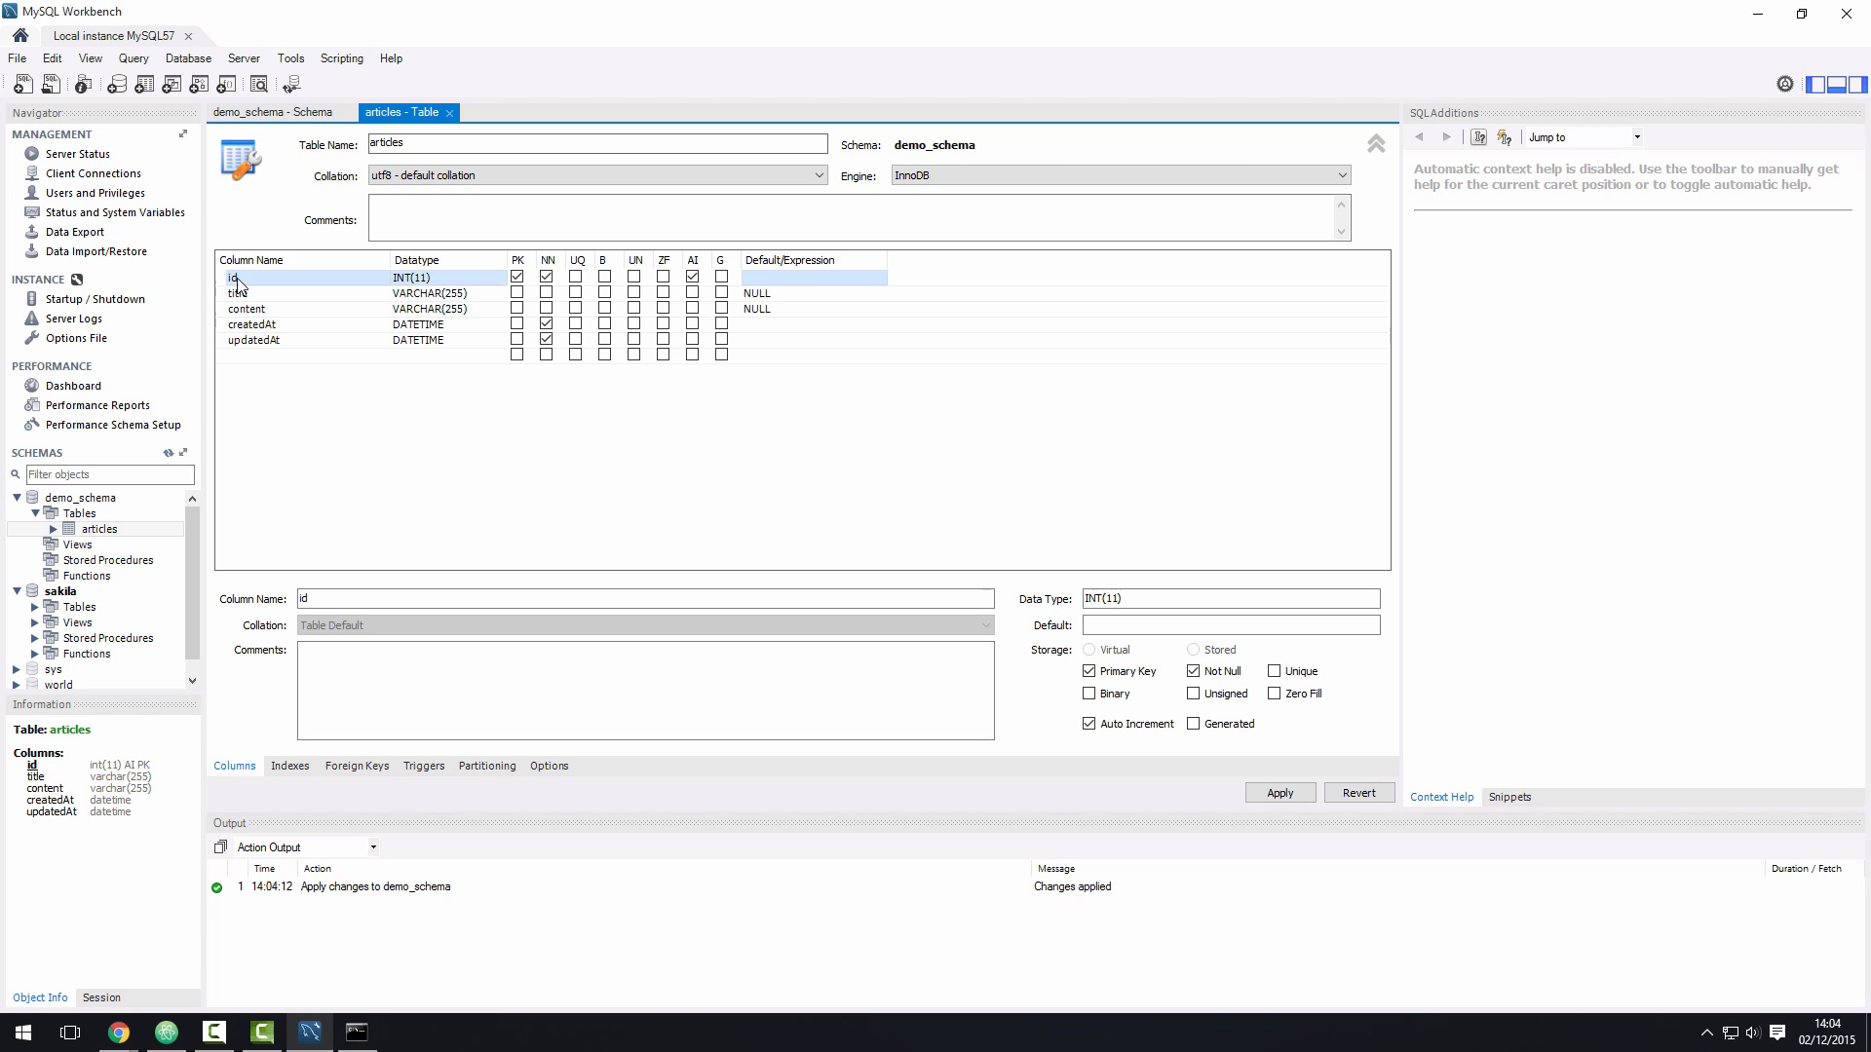
pyautogui.click(239, 292)
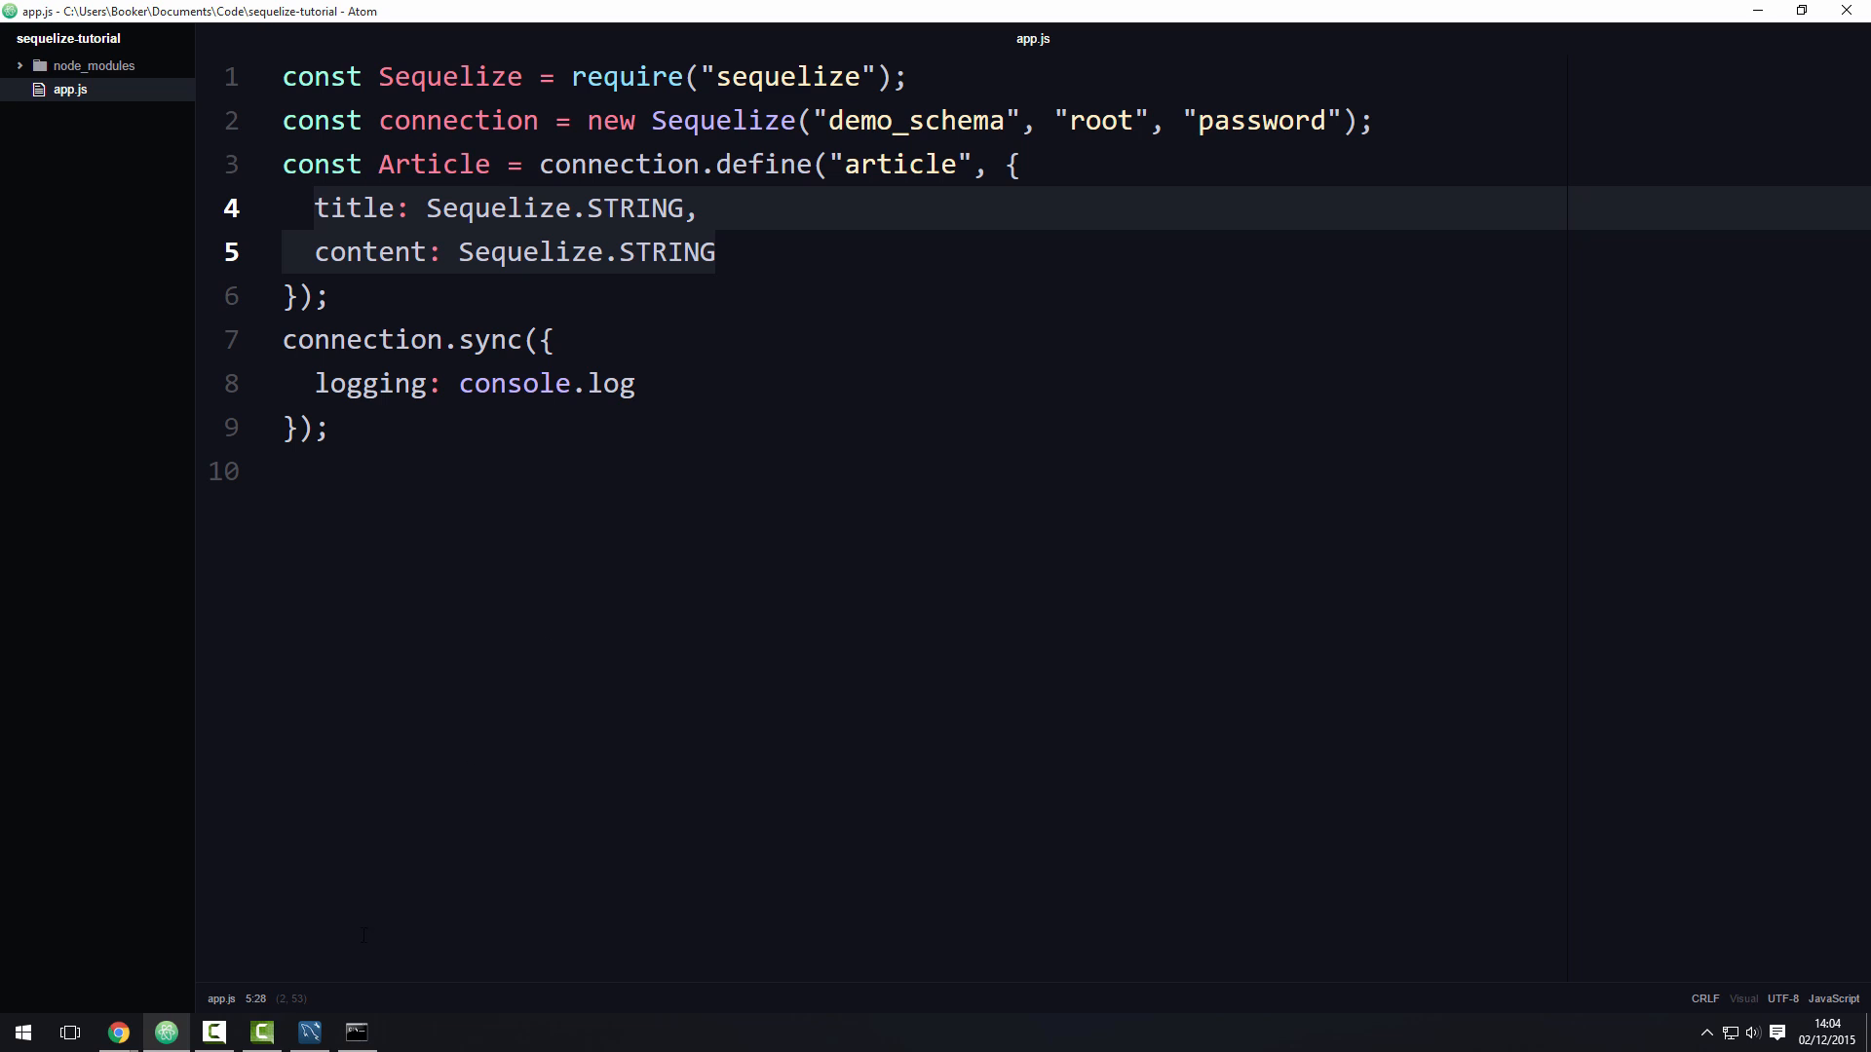
# Step: Return to Command Prompt and highlight the whole generated CREATE TABLE statement for articles
pyautogui.click(354, 1031)
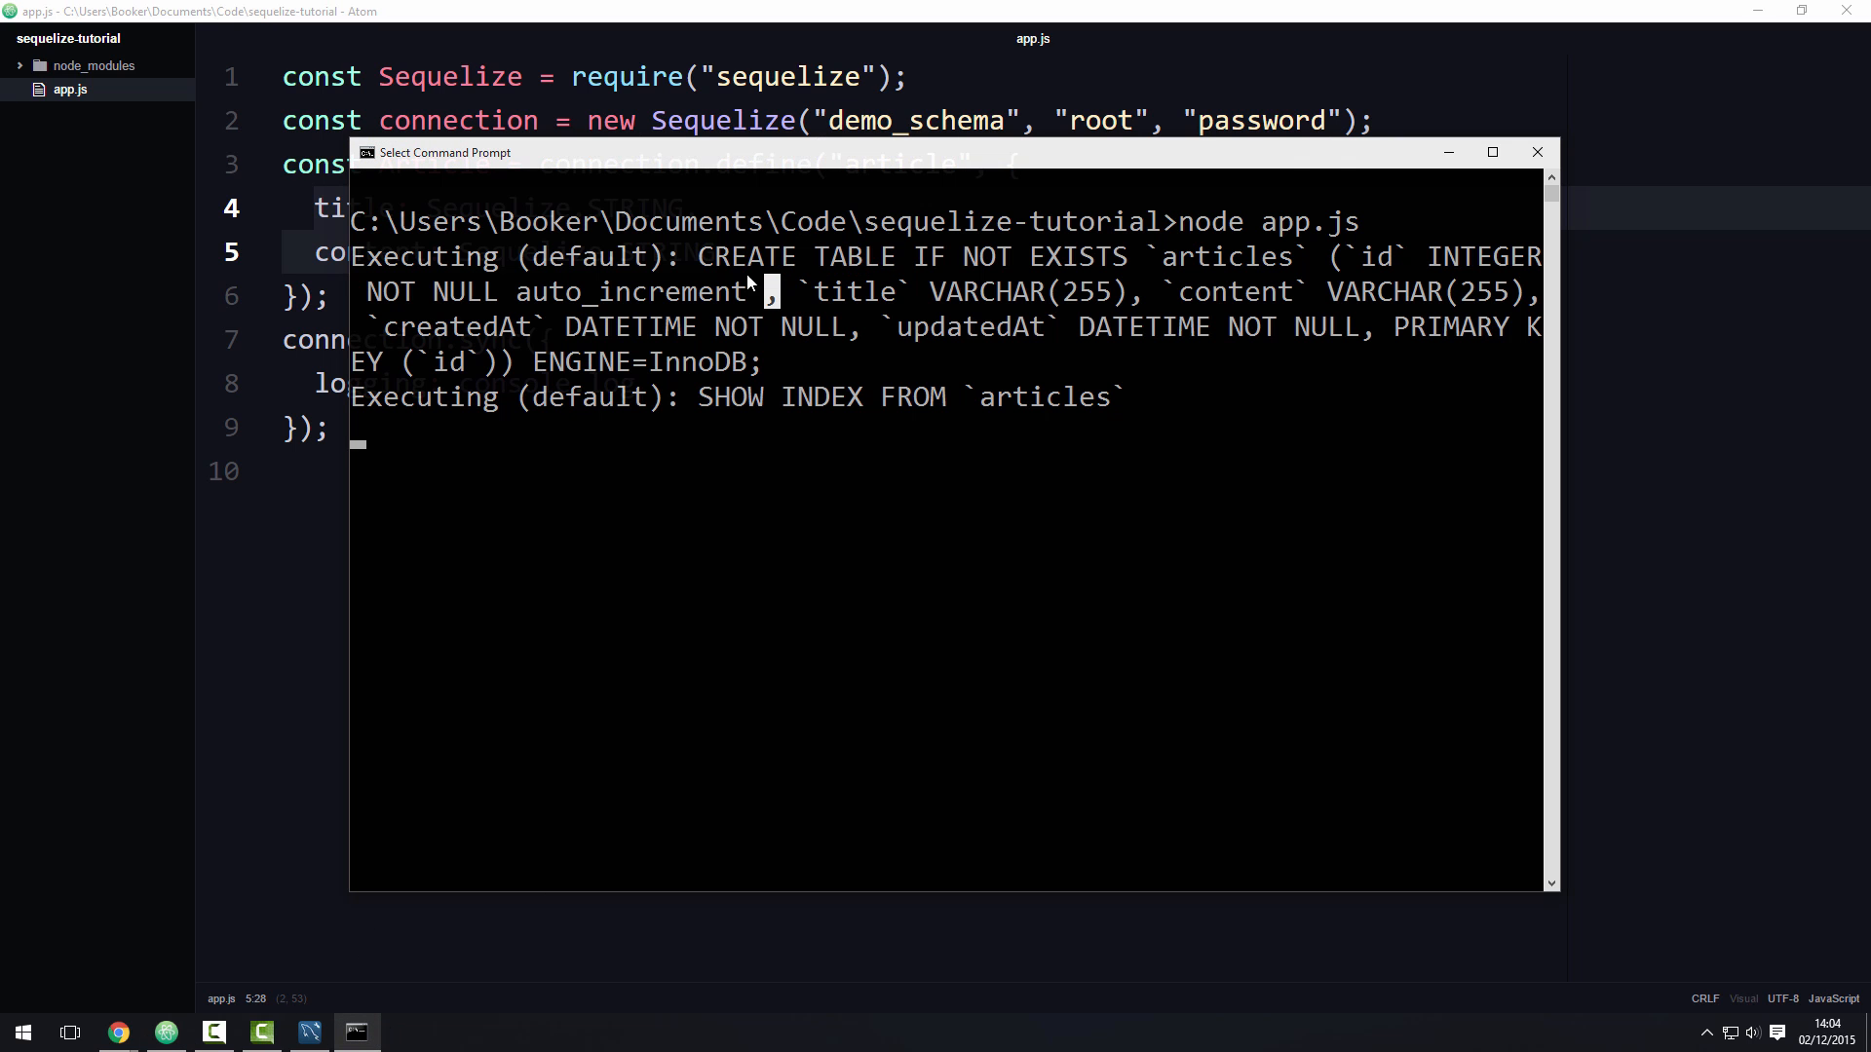
pyautogui.moveTo(698, 255); pyautogui.dragTo(782, 361)
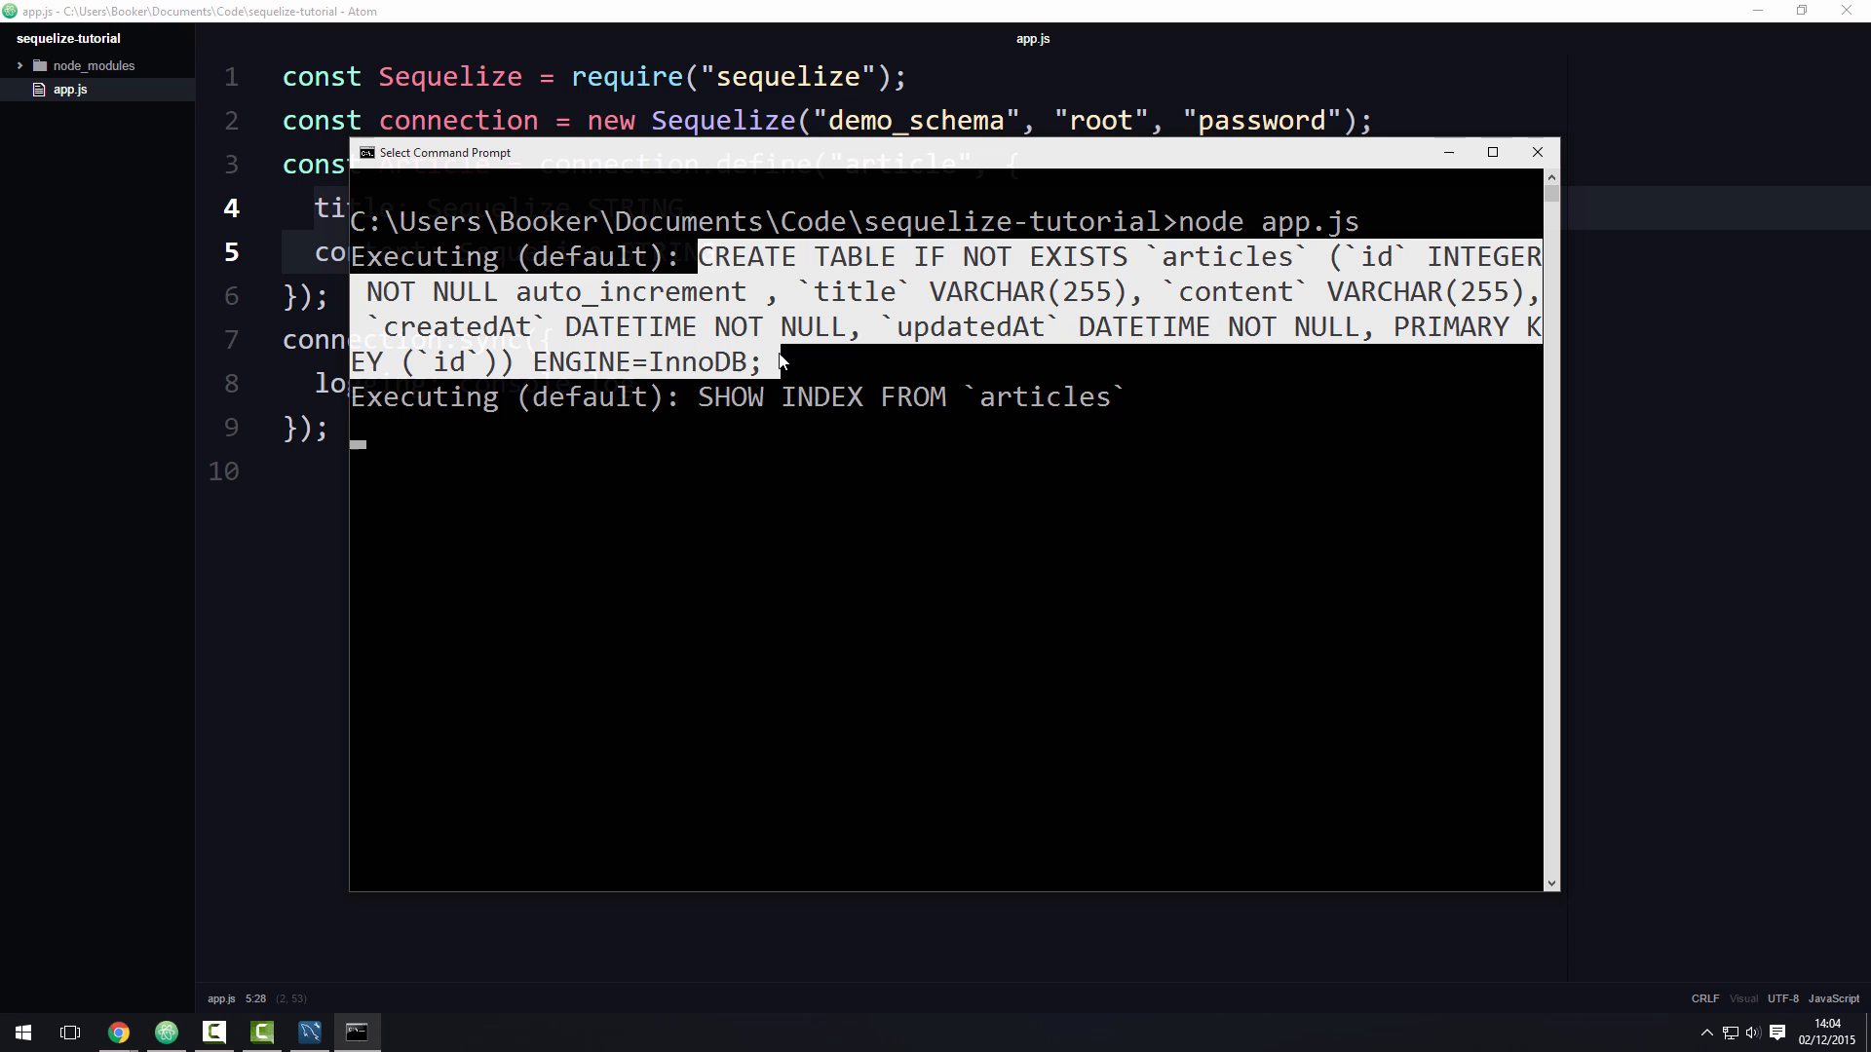